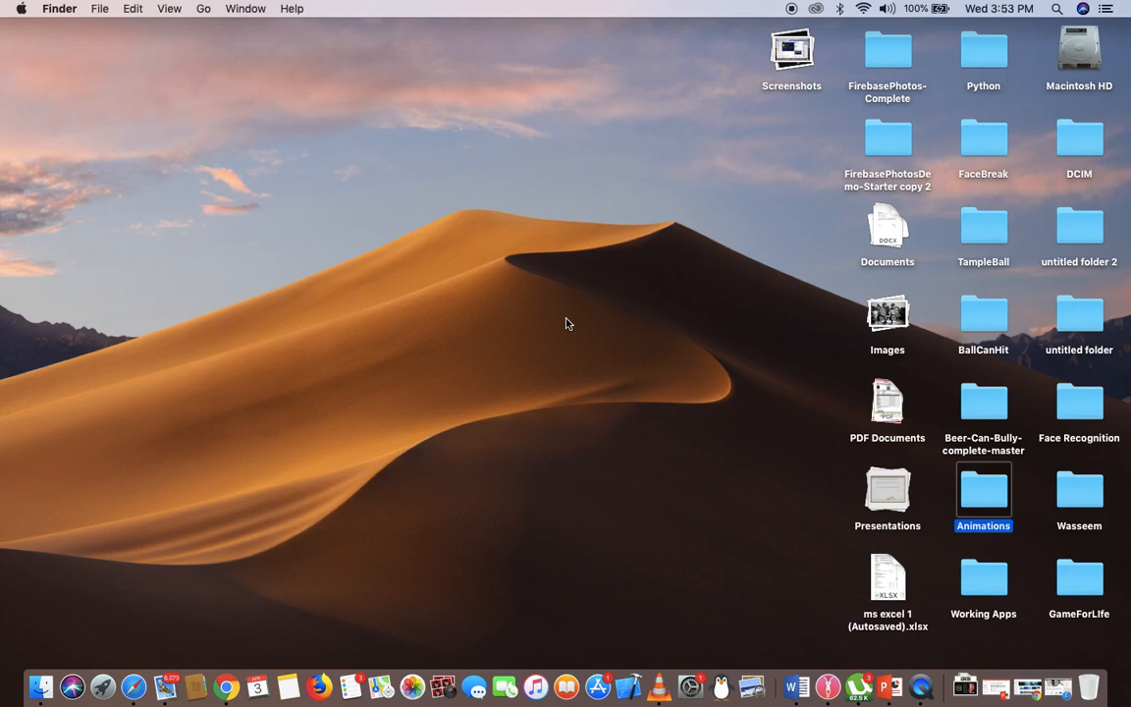
mouse_move(153, 593)
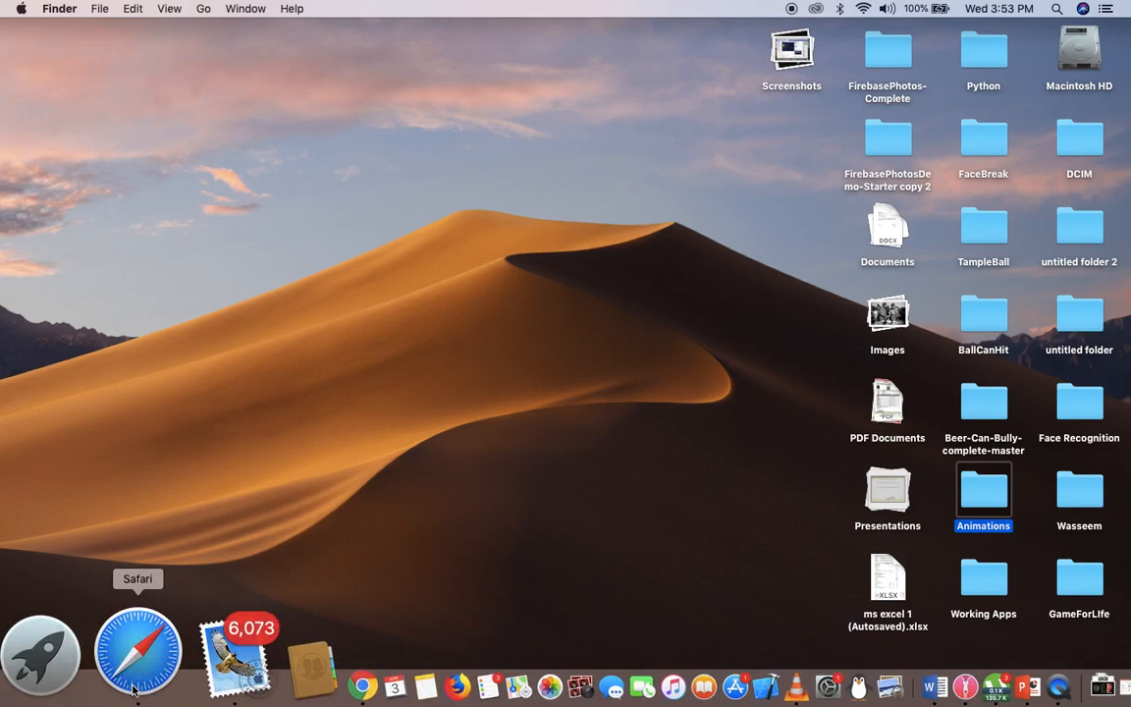
Step: Launch Safari from the Dock and scroll through the iOS 13 supported device list on ioslift.com
left_click(137, 652)
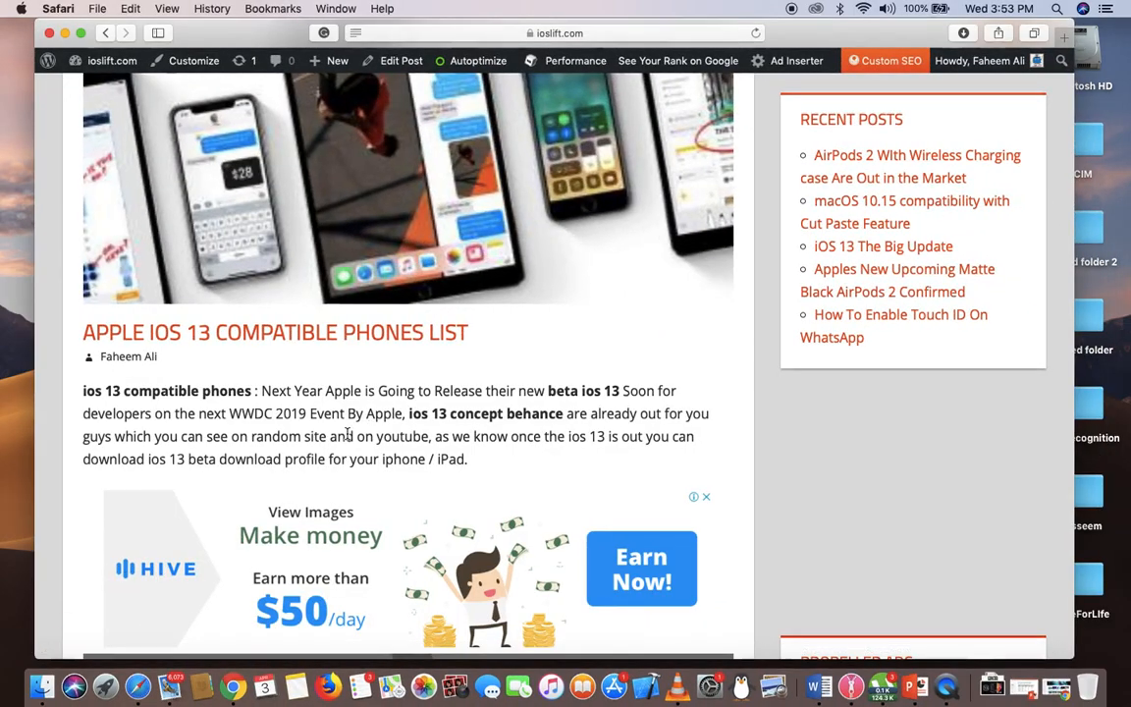
scroll("up", 3)
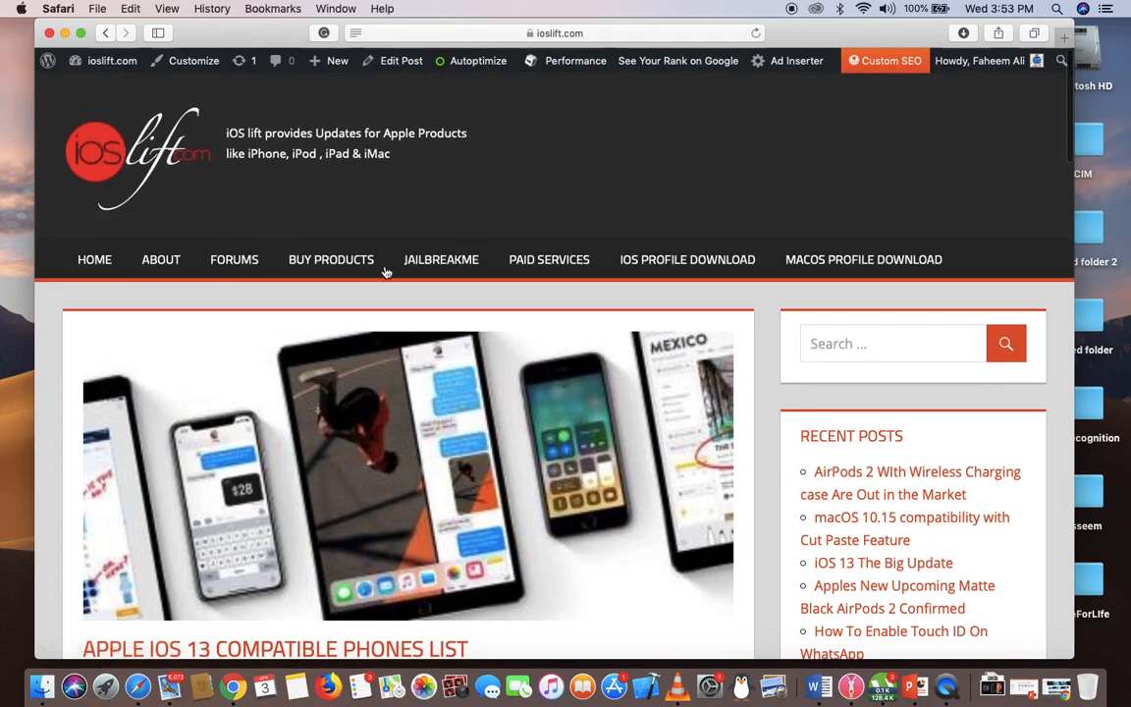
scroll("down", 3)
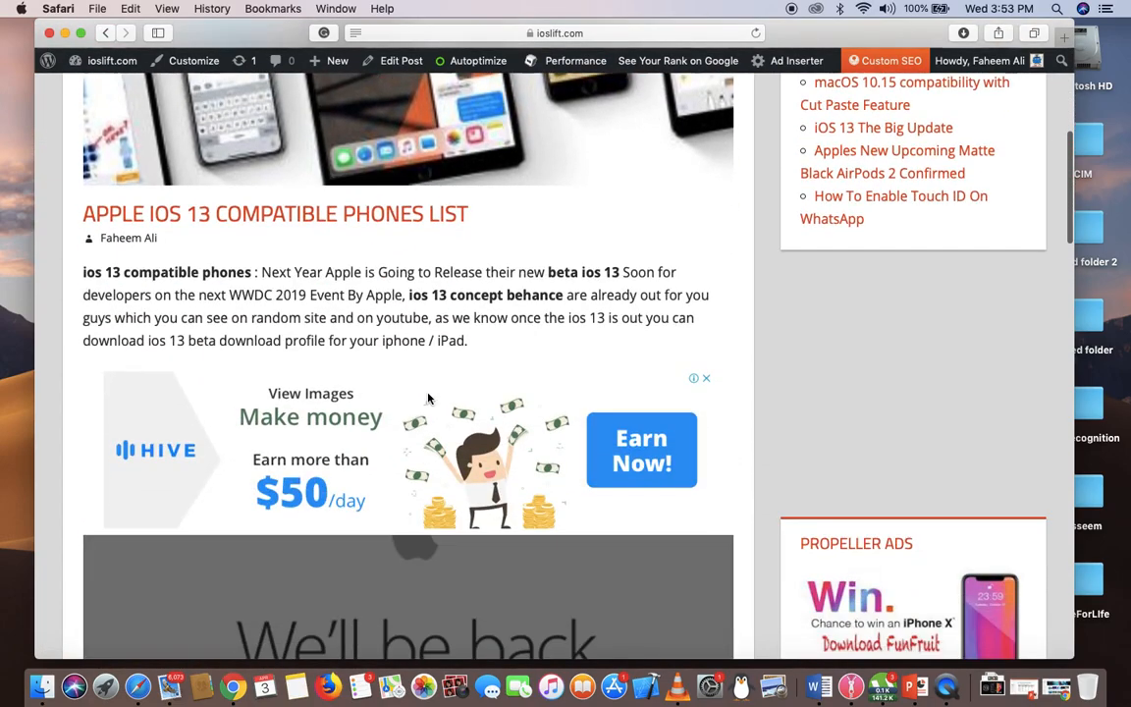
scroll("down", 3)
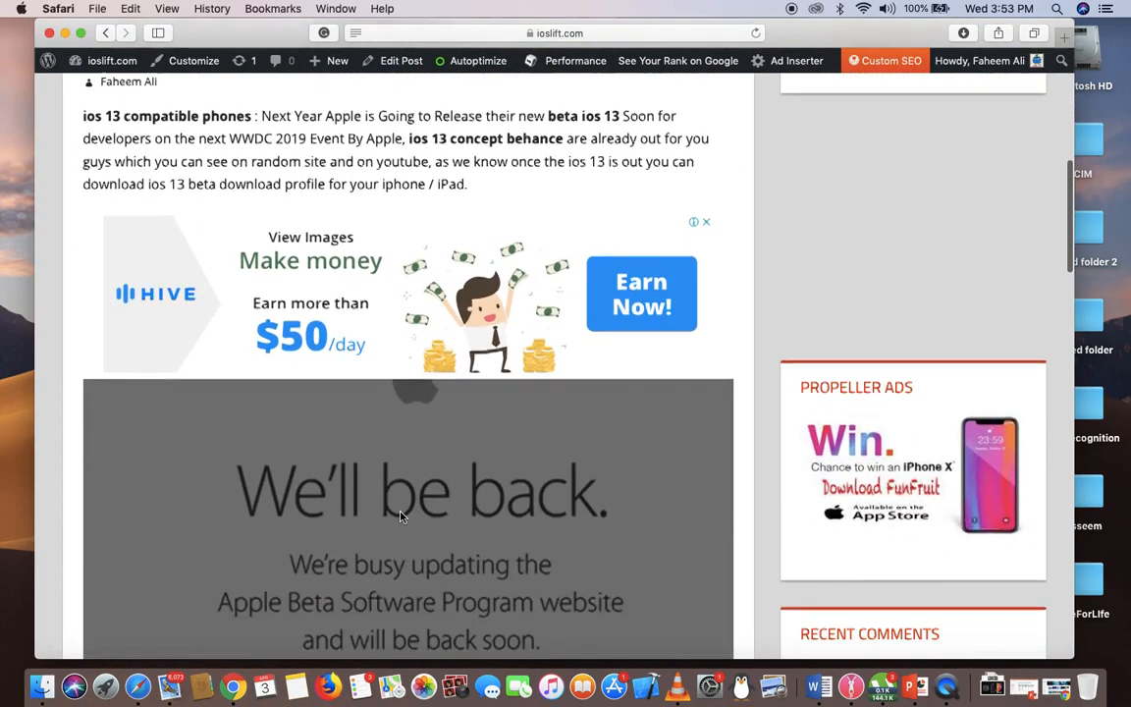
scroll("down", 3)
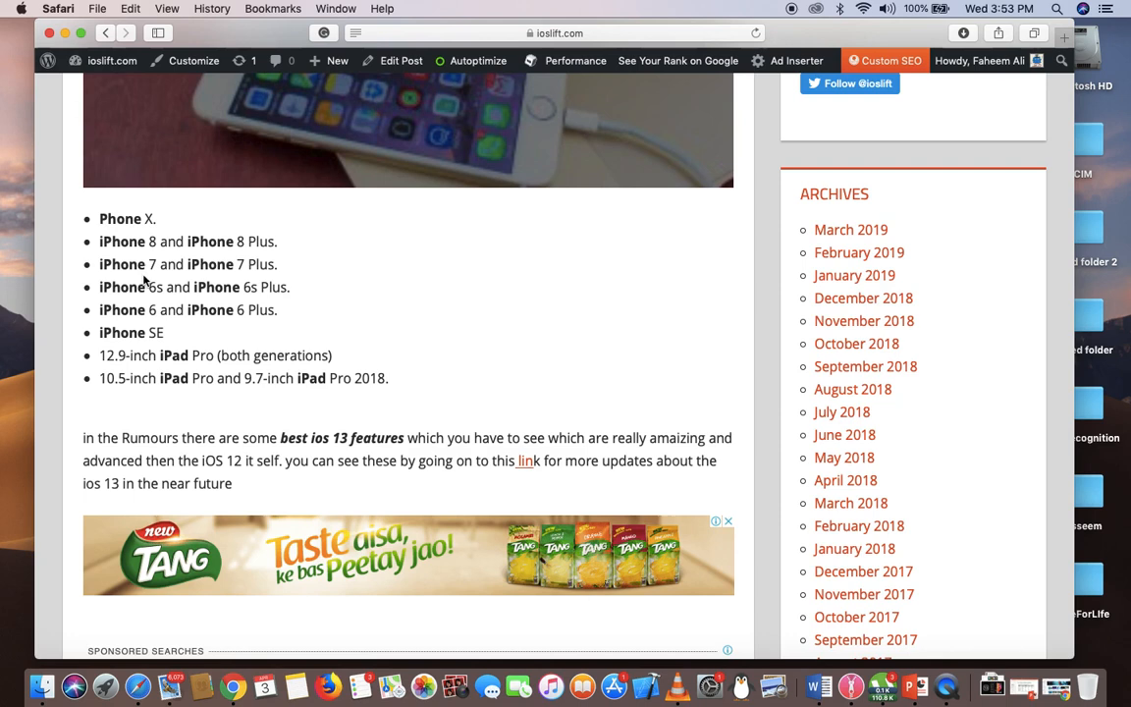
mouse_move(161, 342)
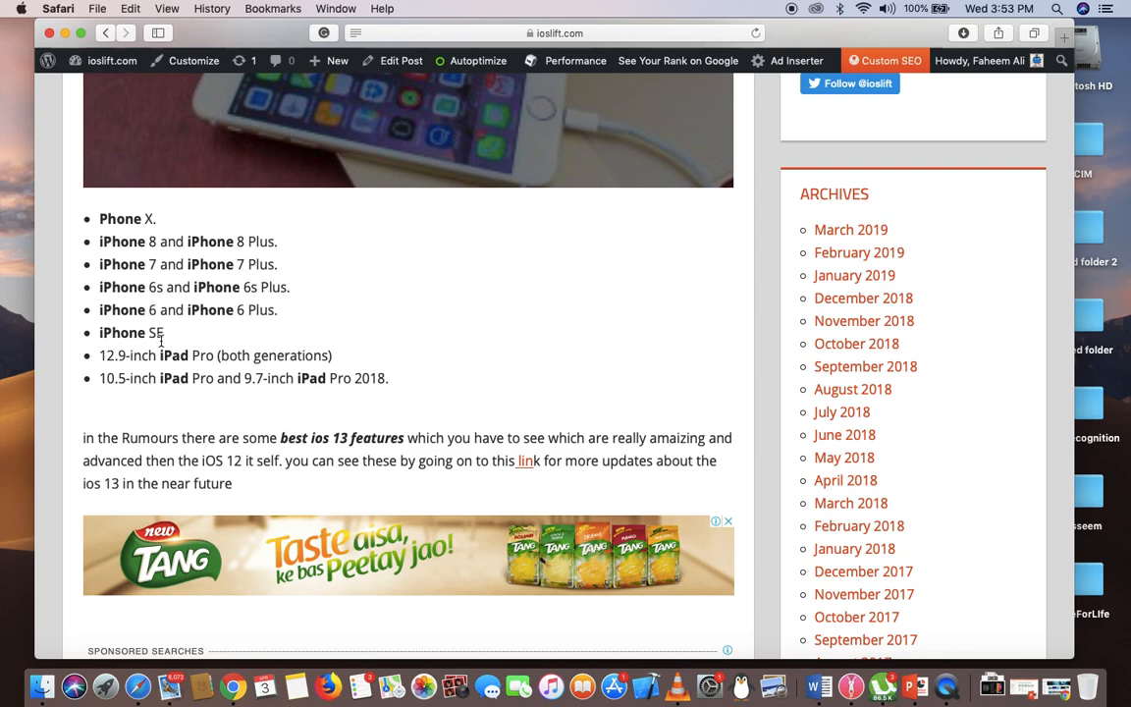
mouse_move(165, 243)
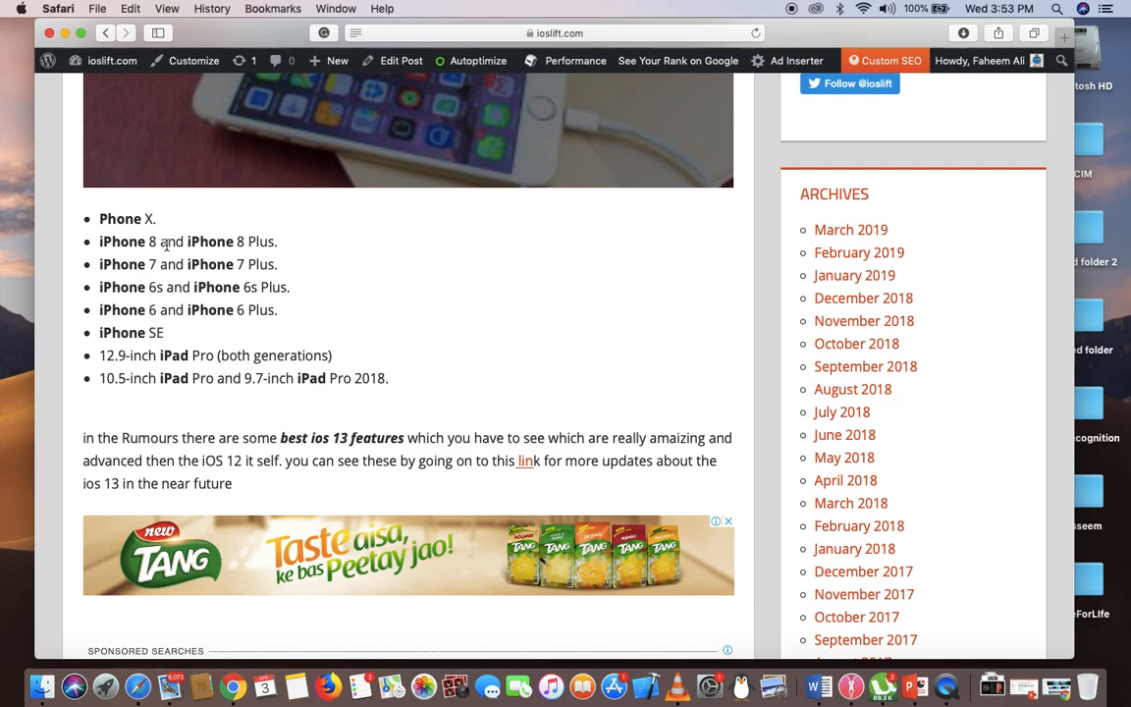
scroll("down", 3)
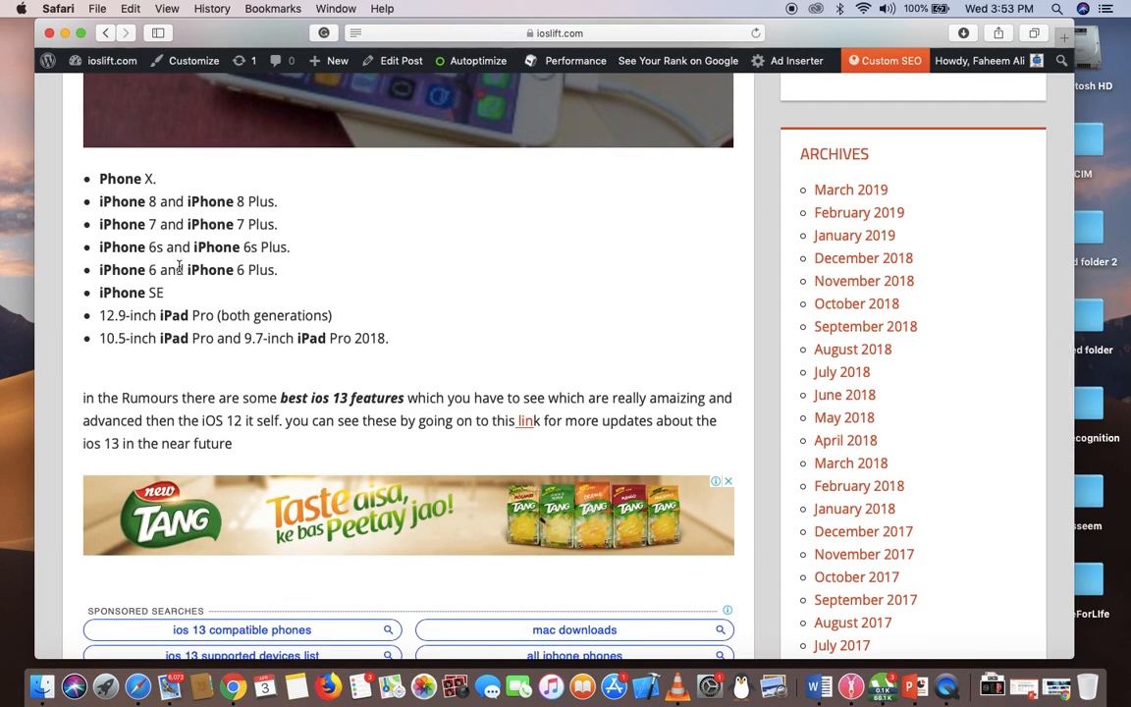
scroll("down", 3)
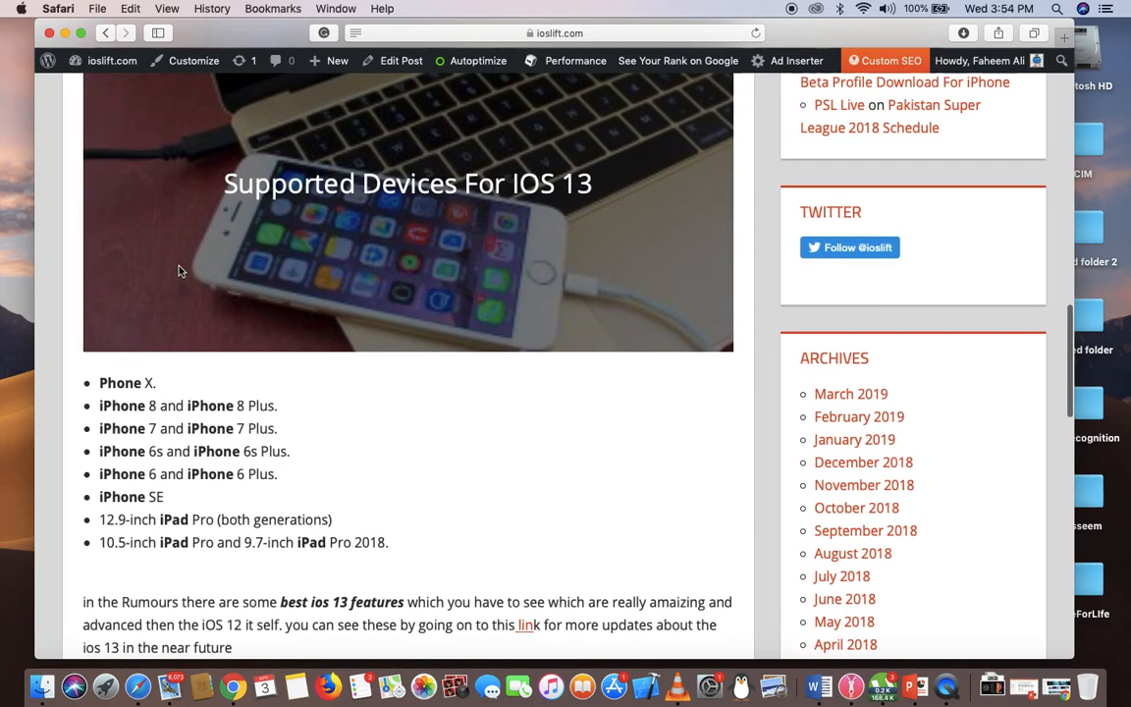
scroll("down", 3)
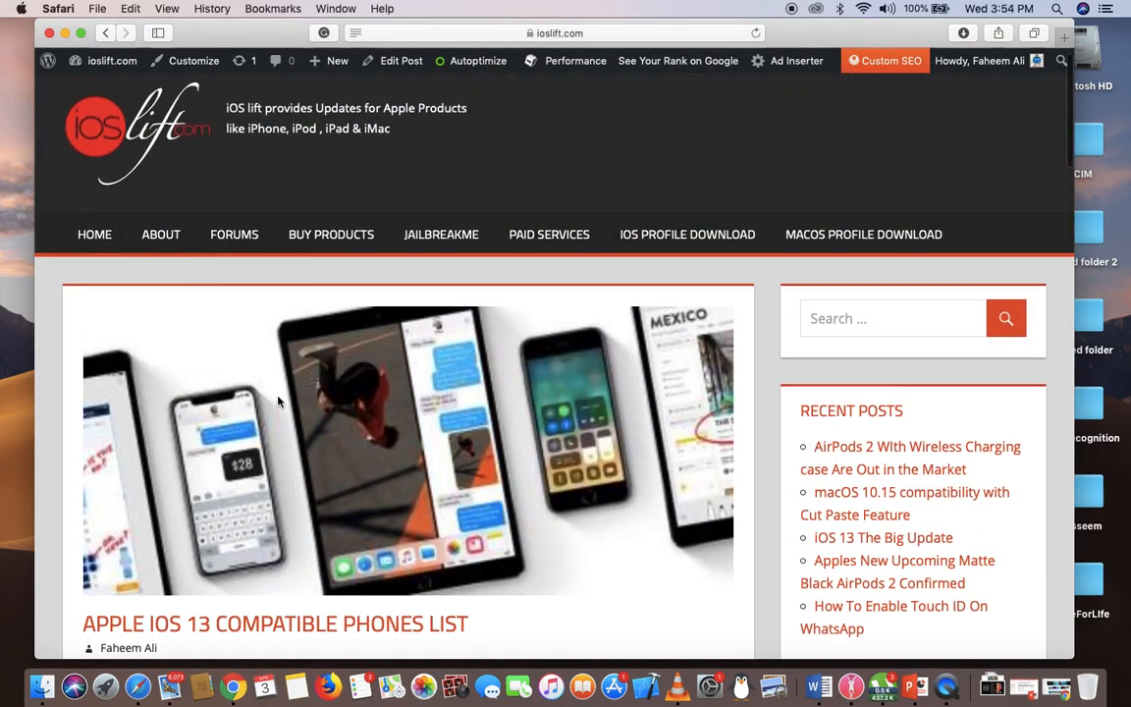
Step: Choose IOS PROFILE DOWNLOAD in the ioslift.com navigation bar to load that page
scroll("down", 3)
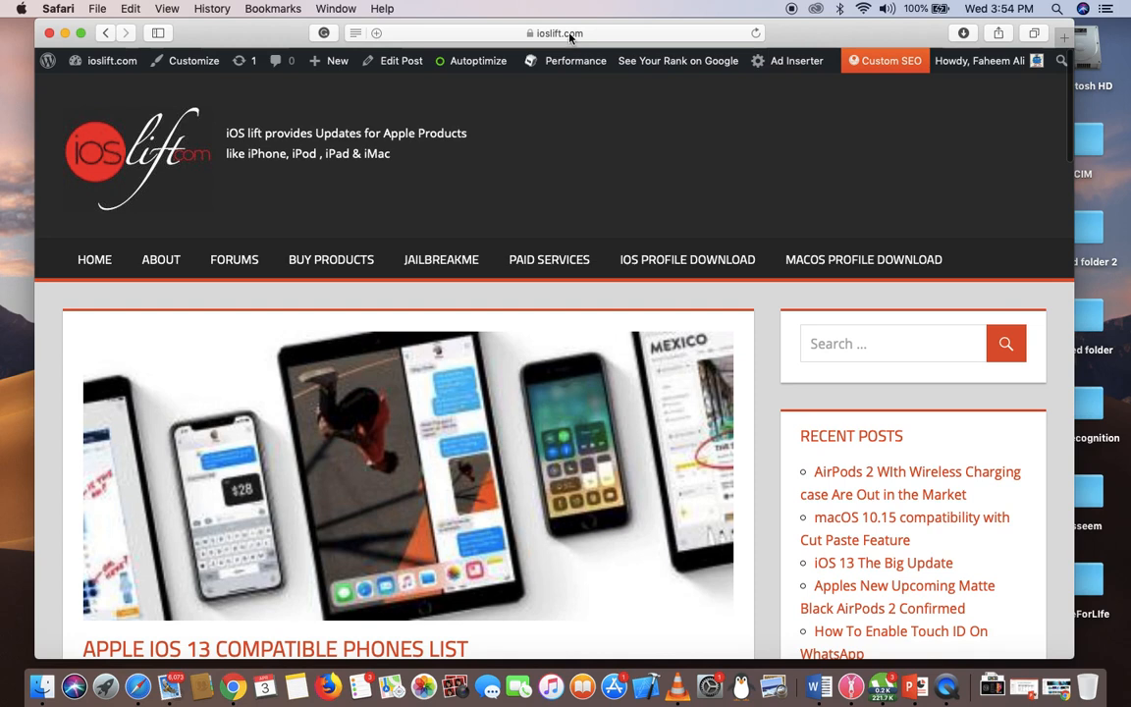
mouse_move(632, 222)
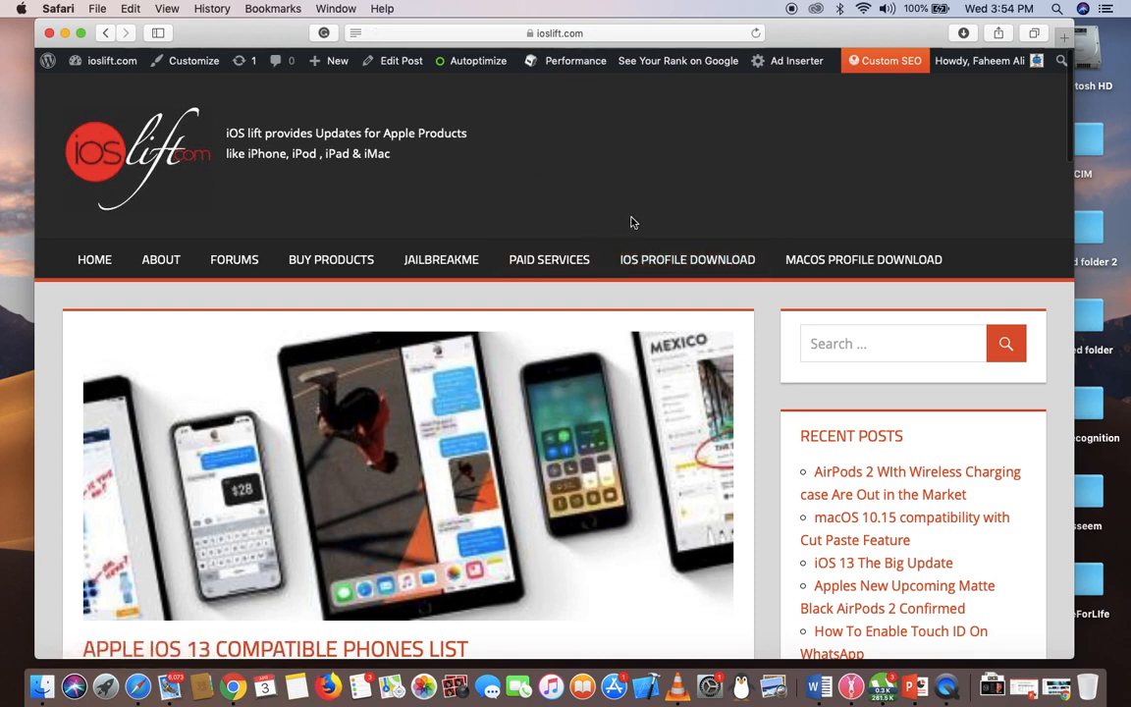
mouse_move(687, 259)
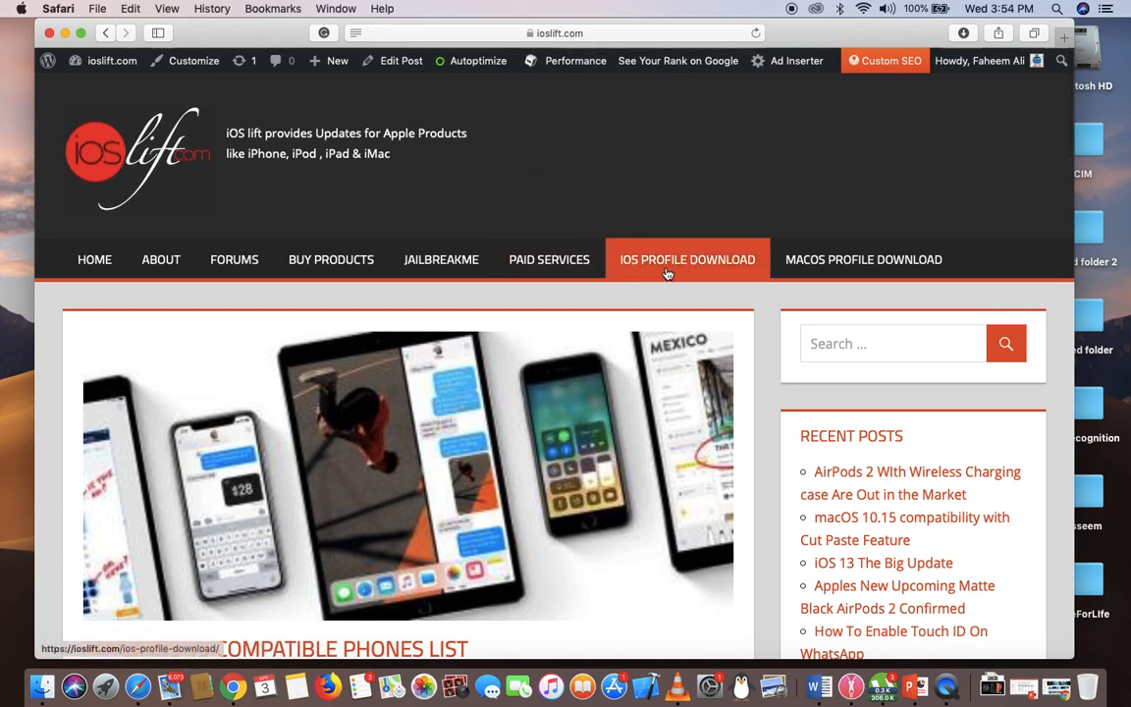
left_click(687, 259)
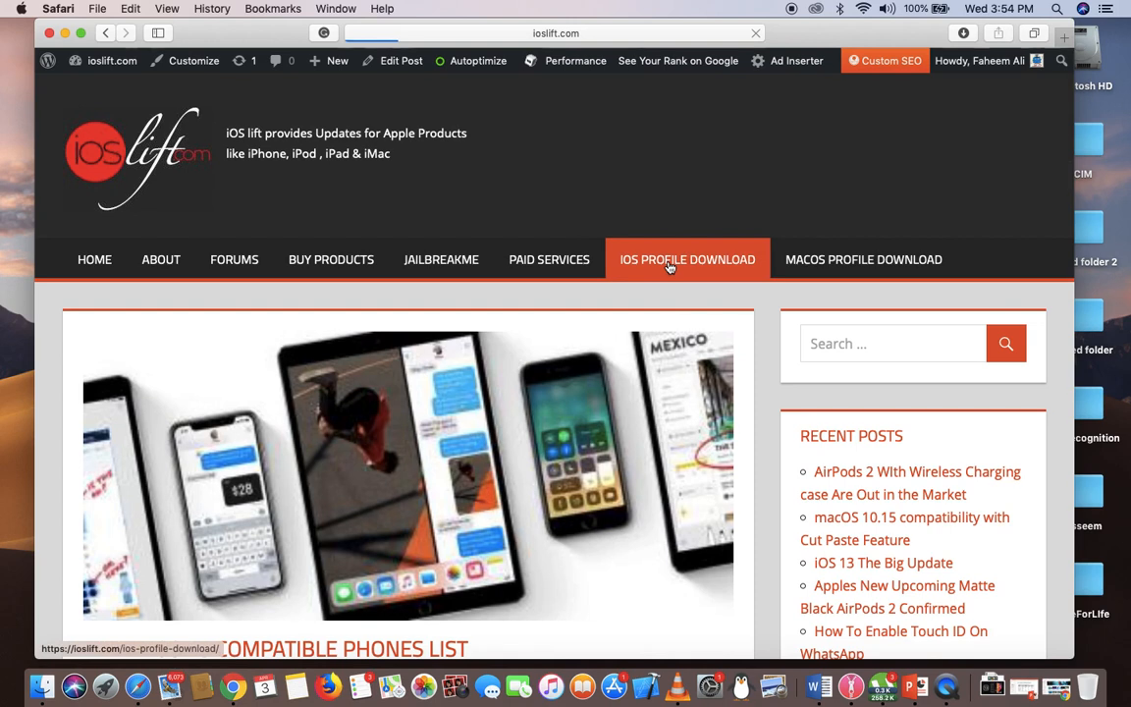
mouse_move(667, 267)
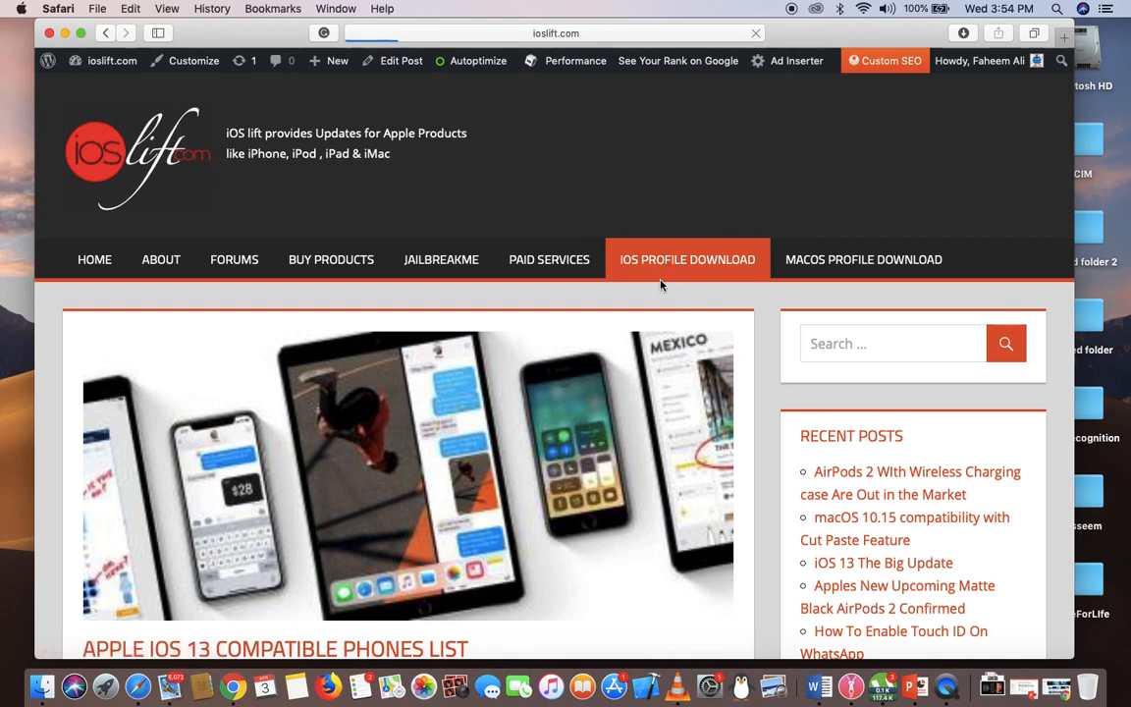
left_click(687, 259)
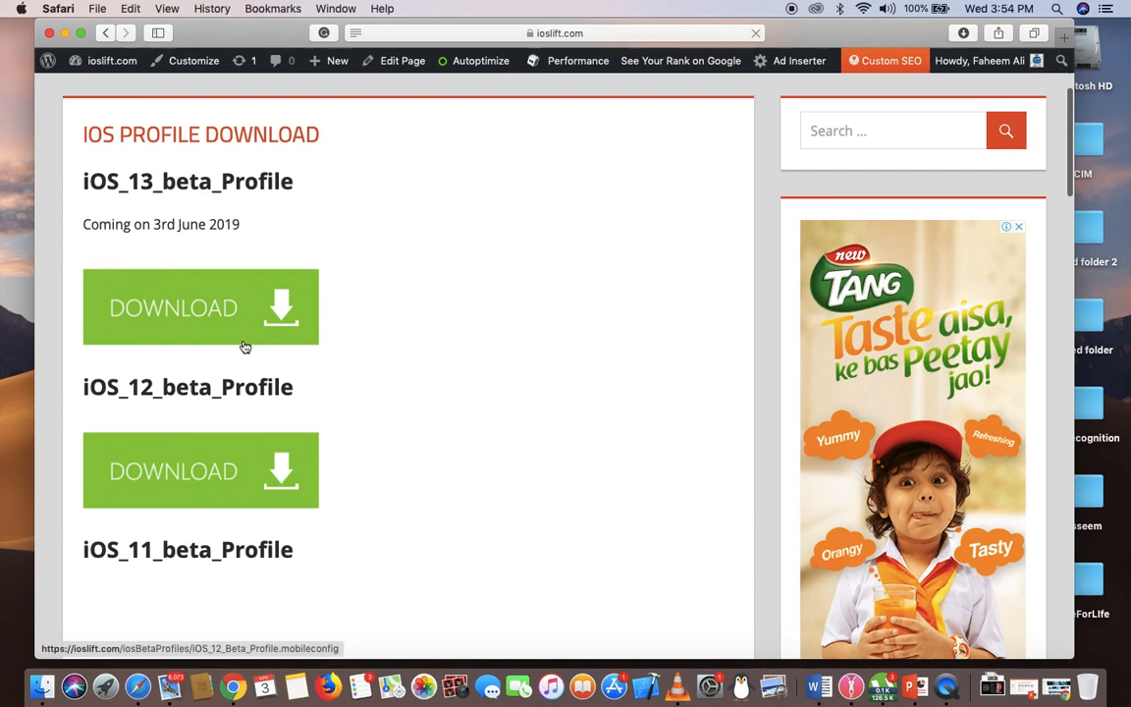
Step: Scroll the profile download page down to the iOS 12 and iOS 11 beta Download buttons
scroll("down", 3)
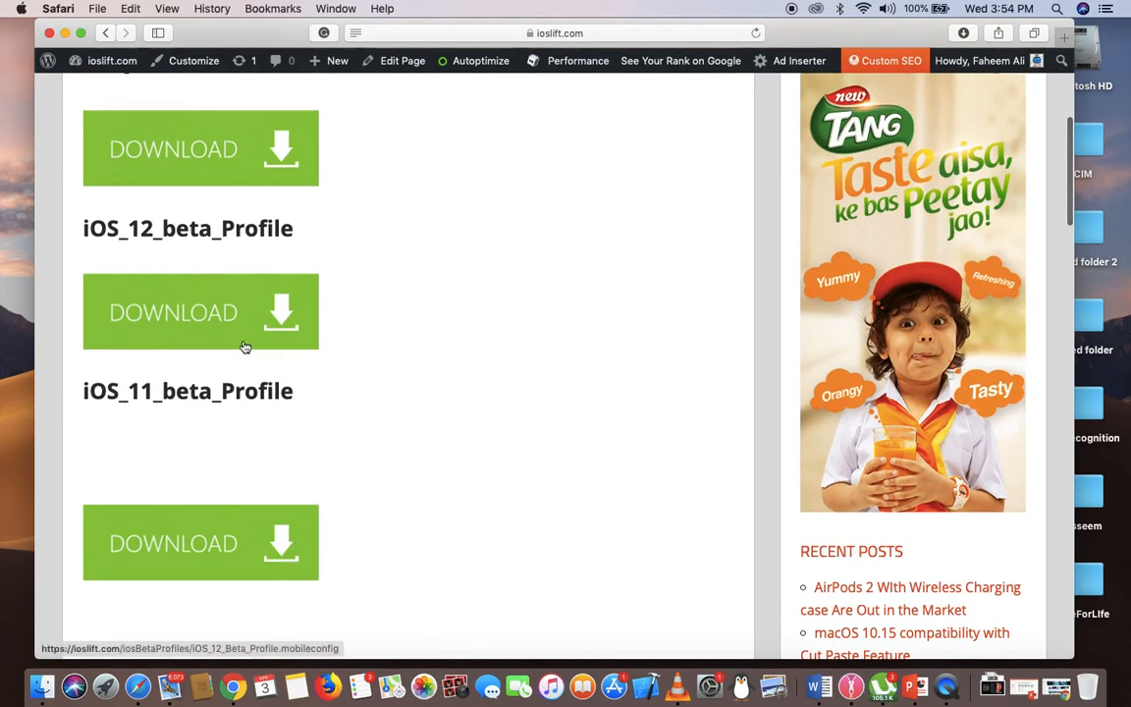
mouse_move(422, 247)
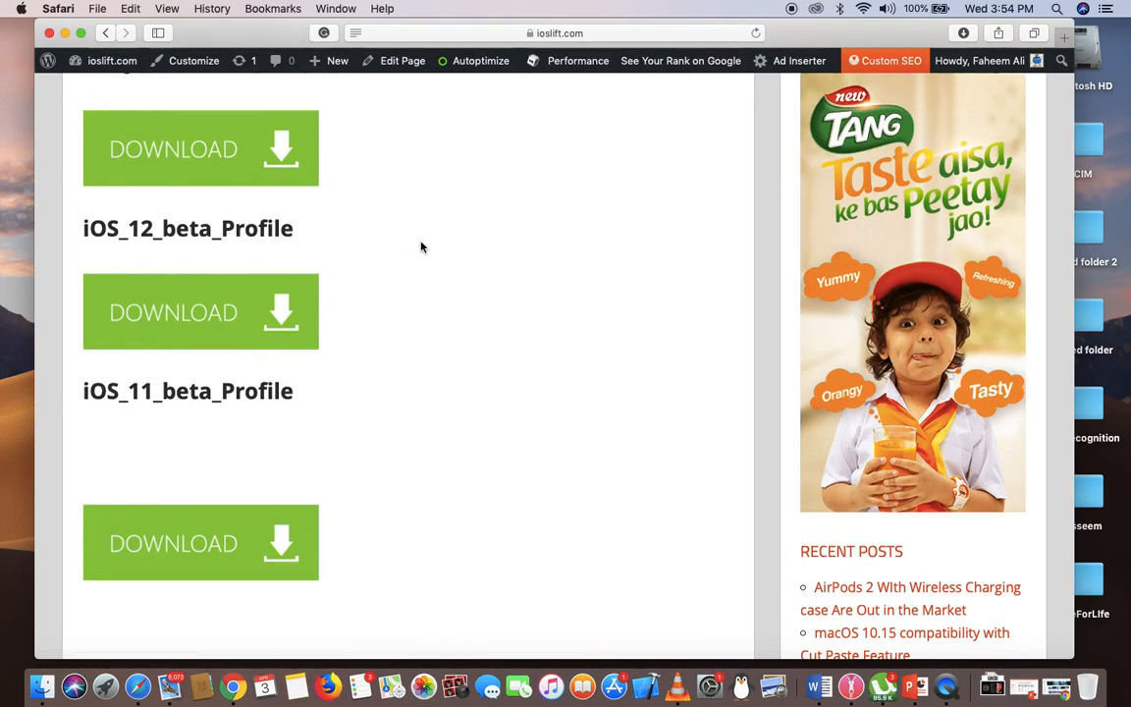
mouse_move(354, 259)
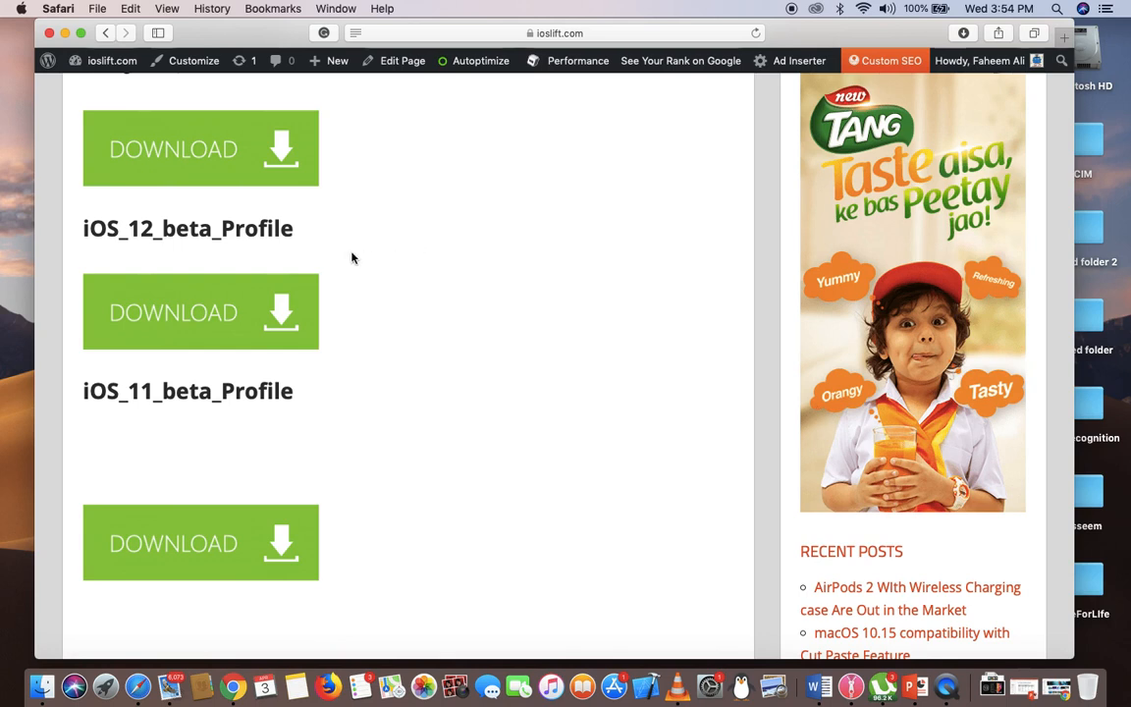
mouse_move(194, 322)
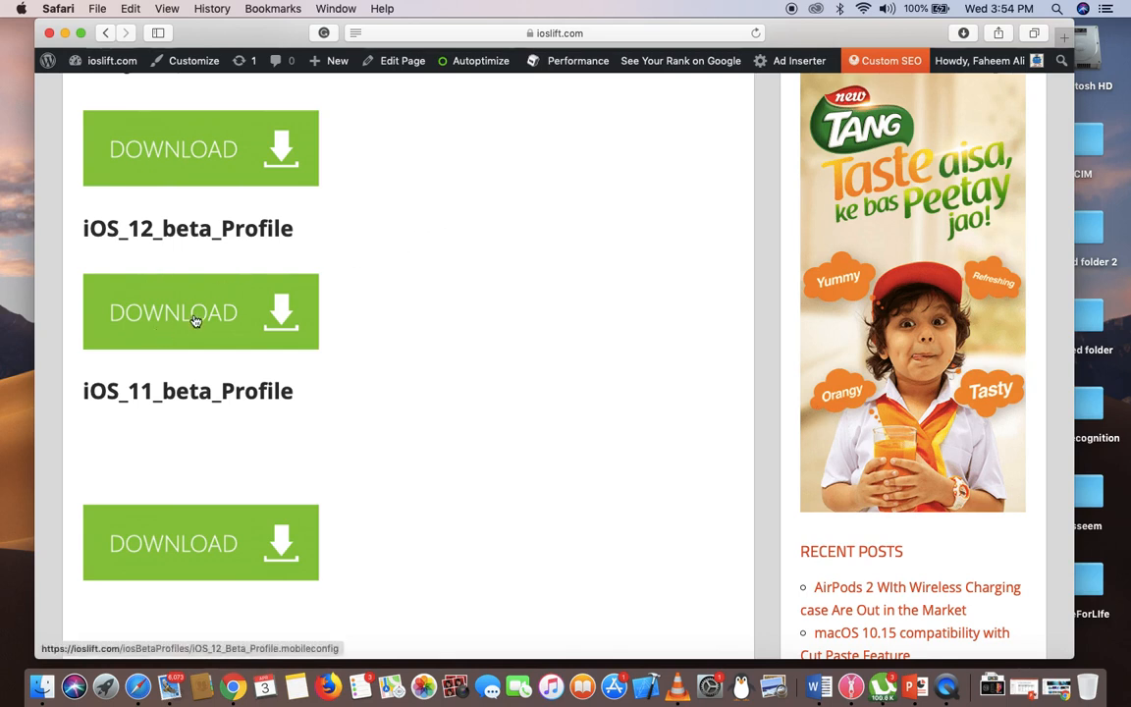
mouse_move(251, 312)
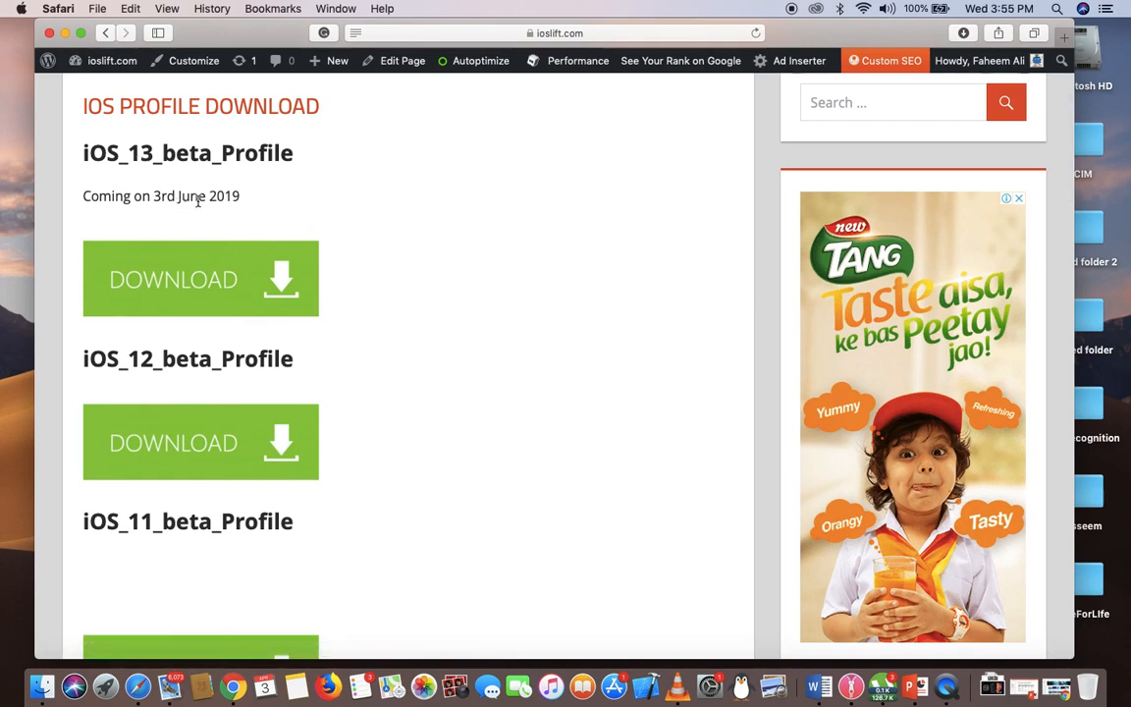
mouse_move(294, 196)
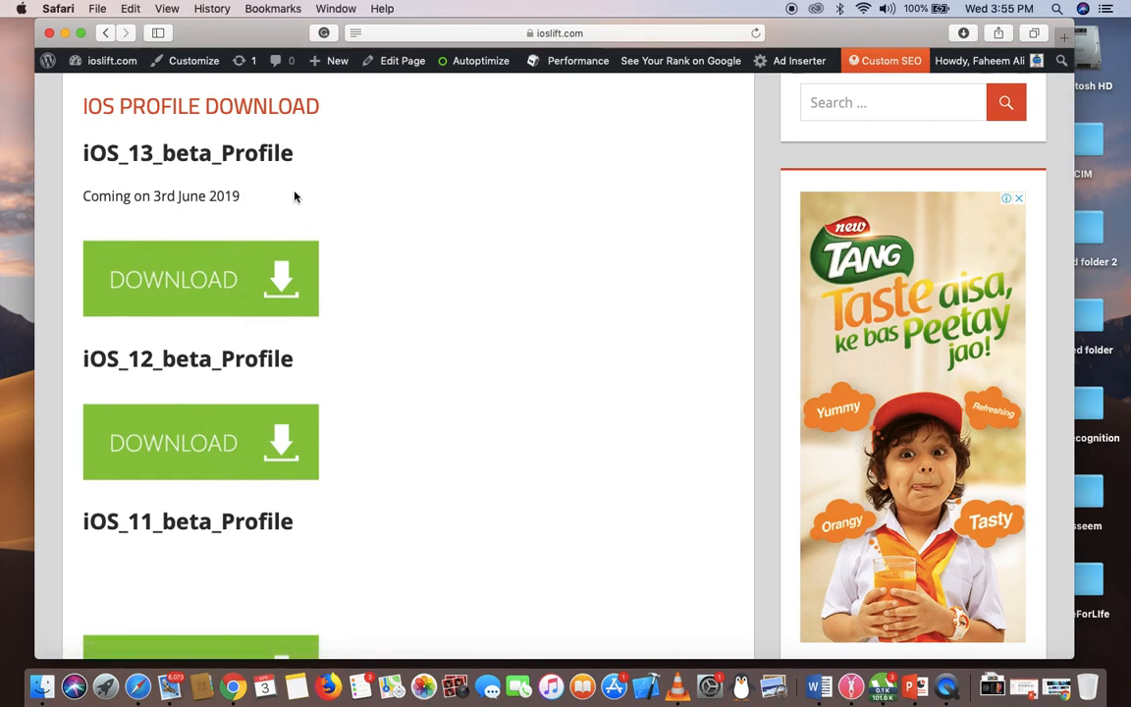
mouse_move(125, 220)
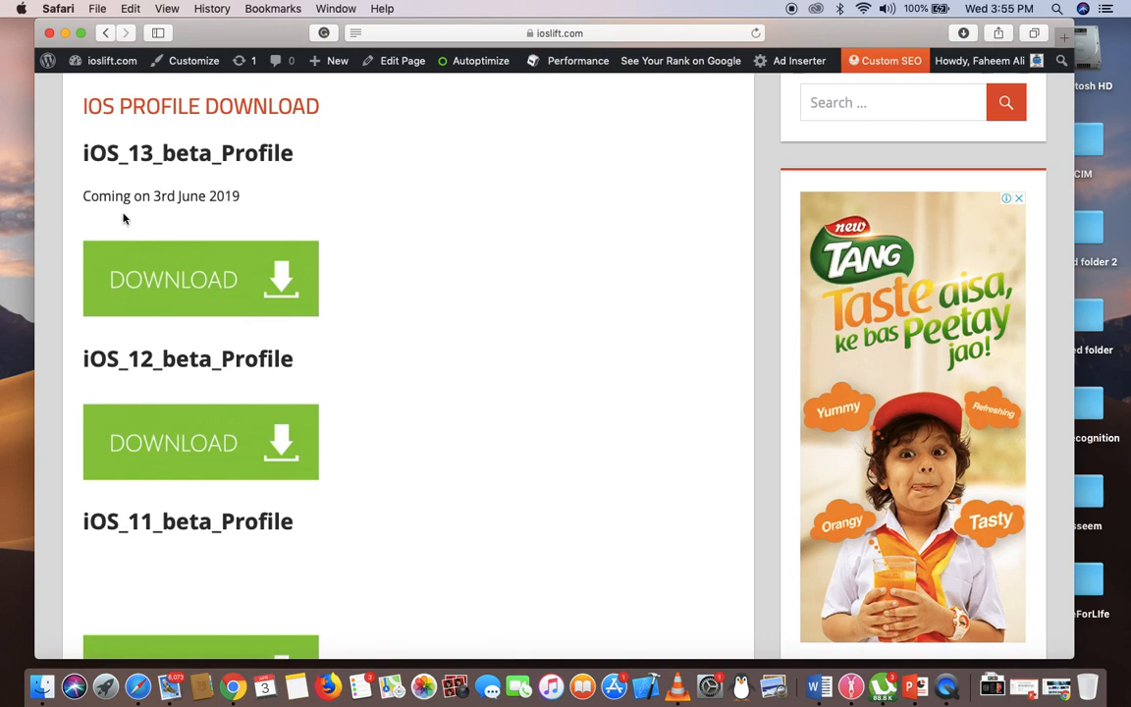
mouse_move(241, 196)
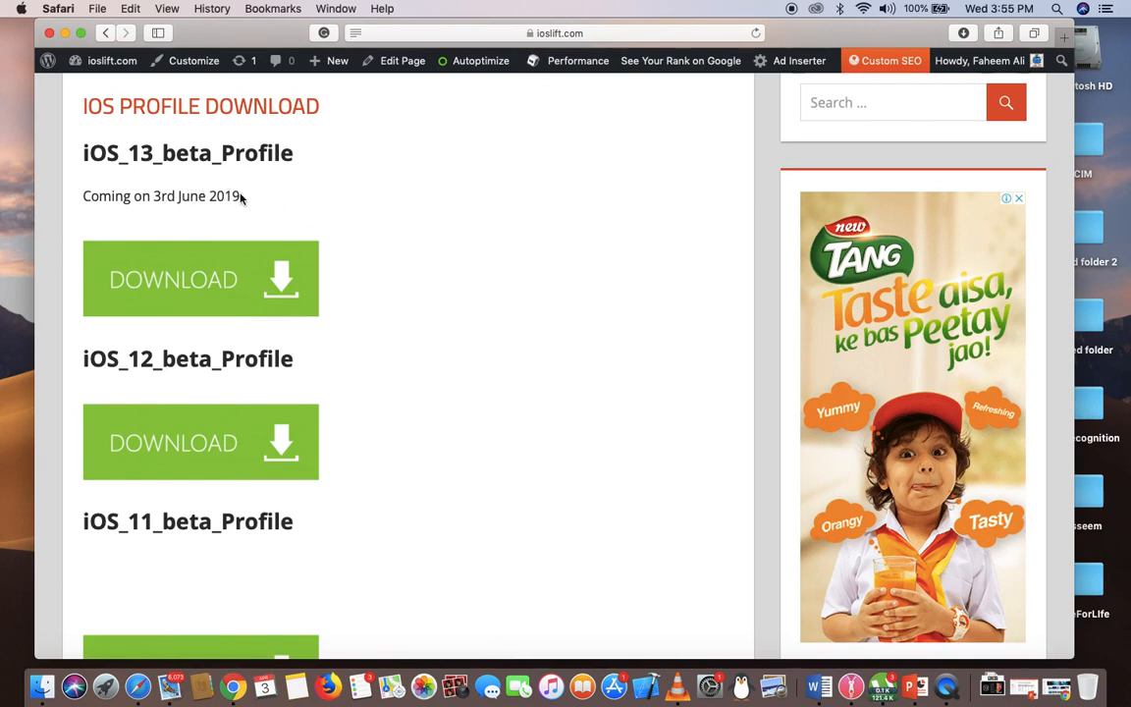
mouse_move(180, 283)
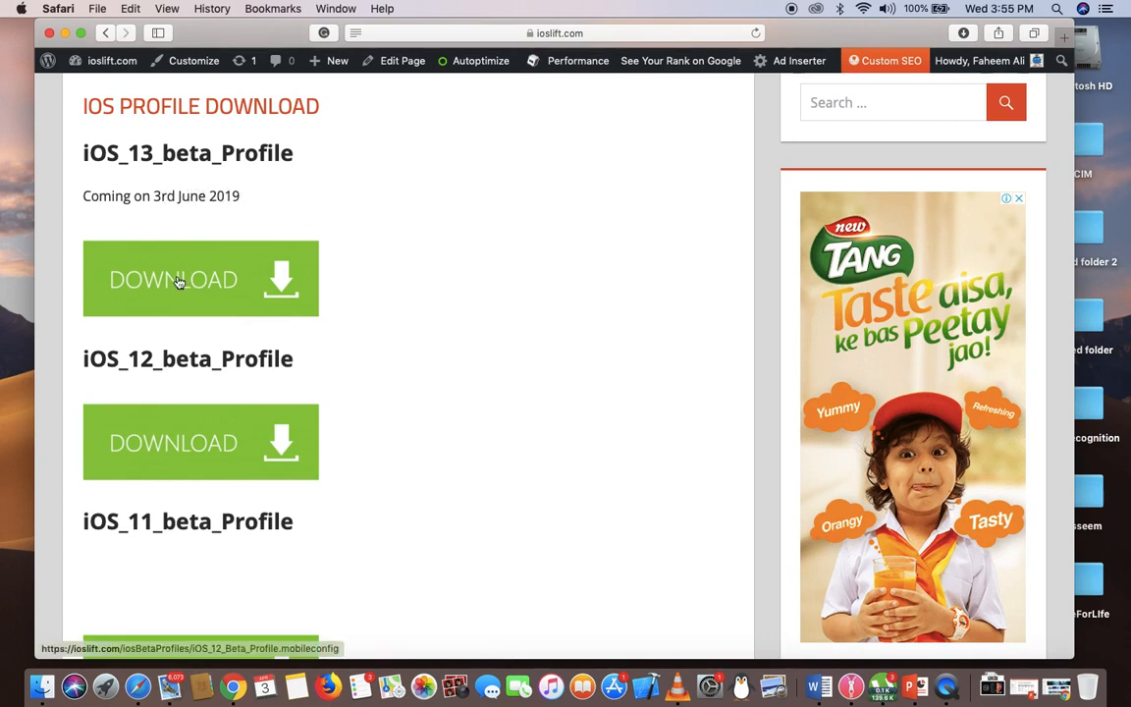
mouse_move(263, 222)
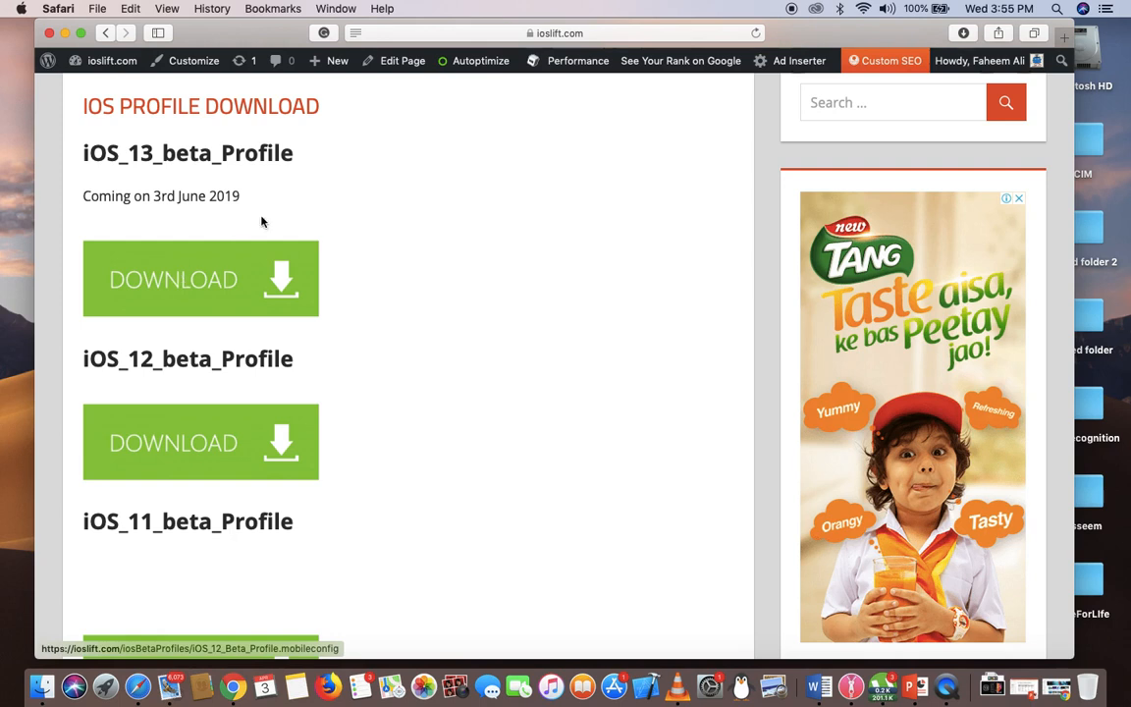
mouse_move(248, 200)
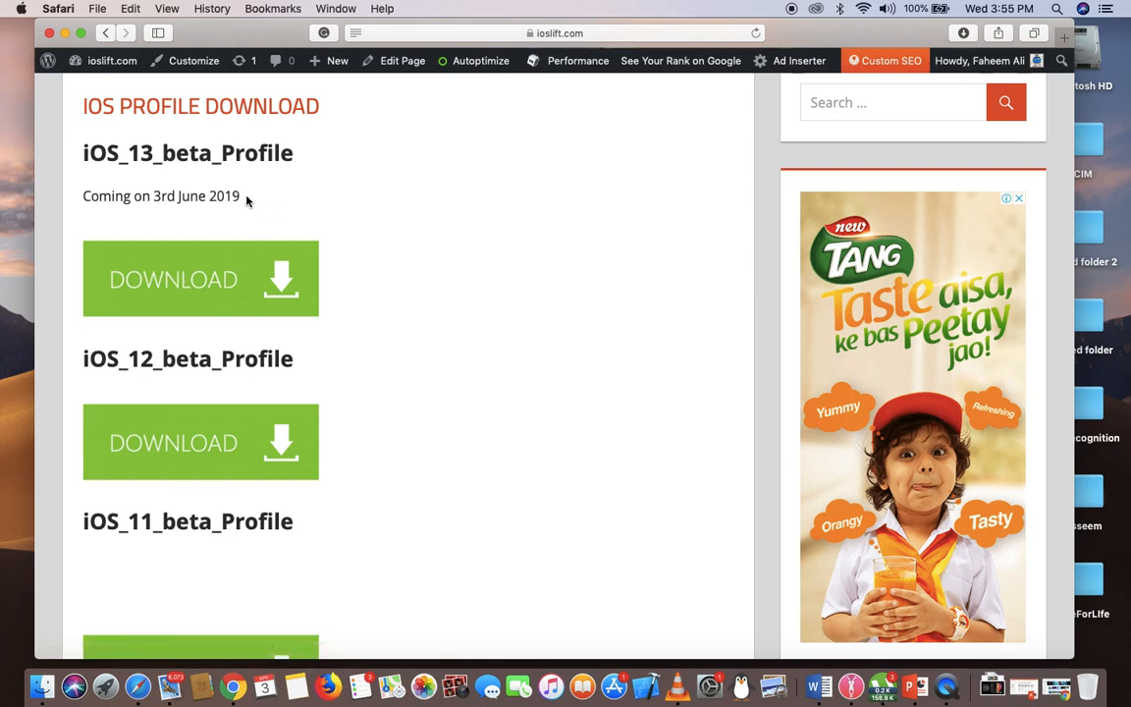